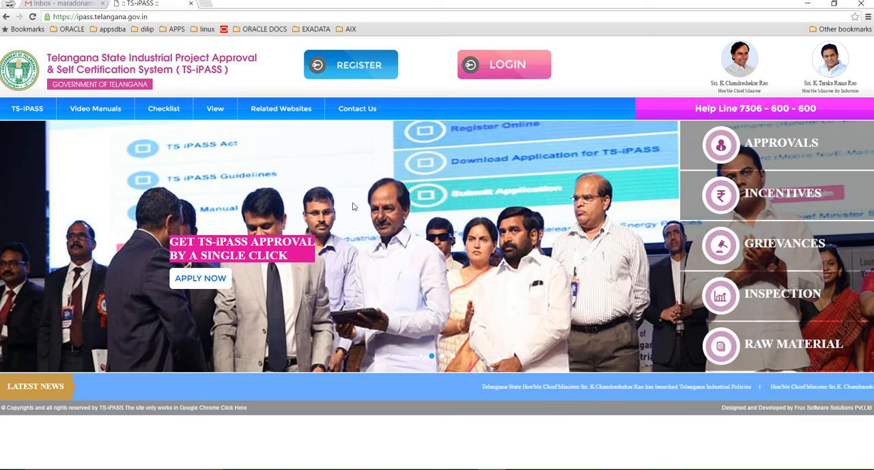
mouse_move(374, 160)
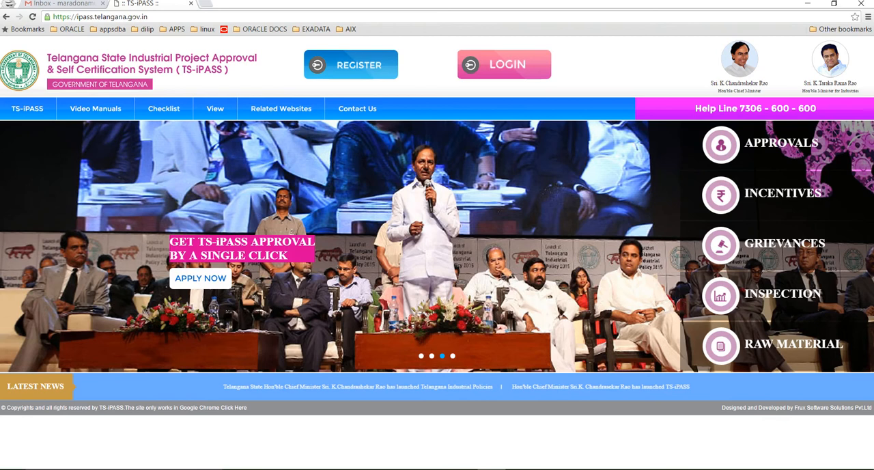
Browse the TS-iPASS top navigation links before reaching the Checklist.
left_click(98, 16)
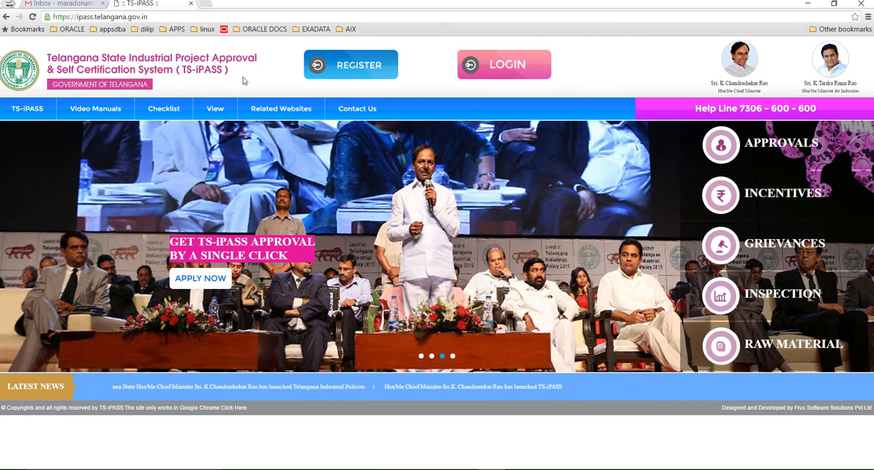
left_click(282, 109)
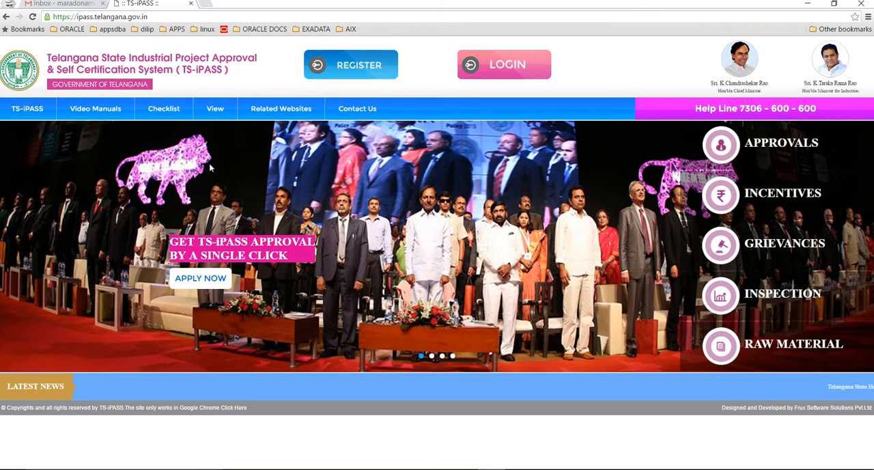
left_click(28, 109)
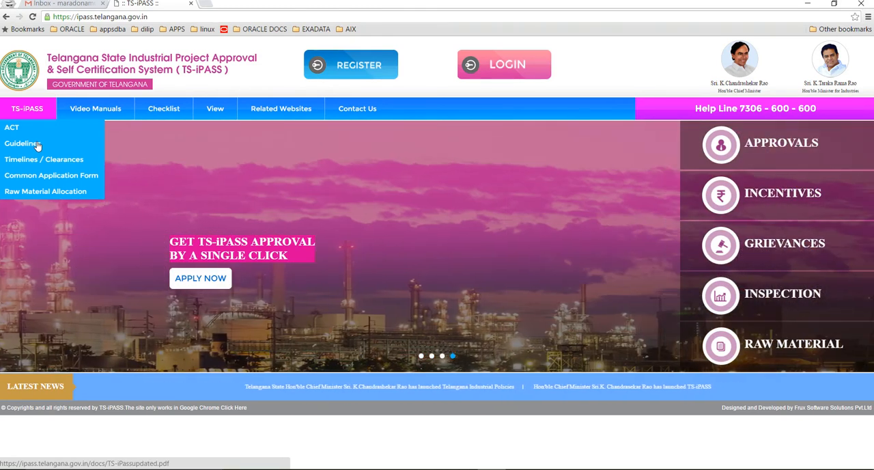
mouse_move(44, 158)
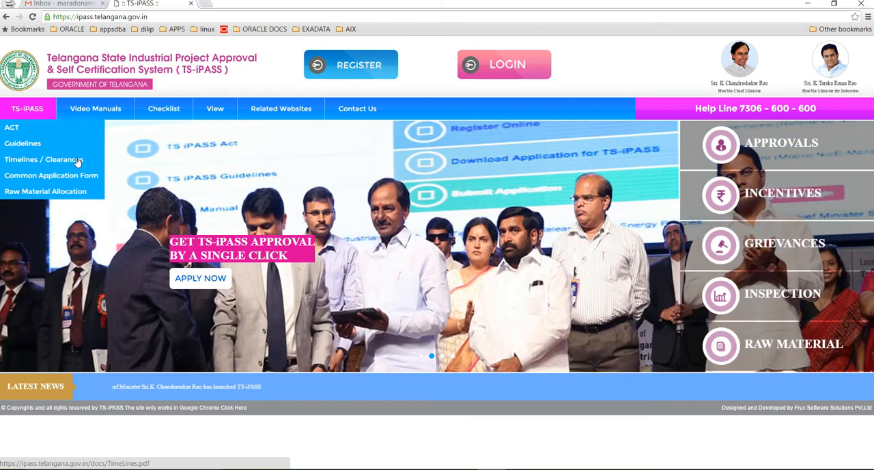
mouse_move(79, 179)
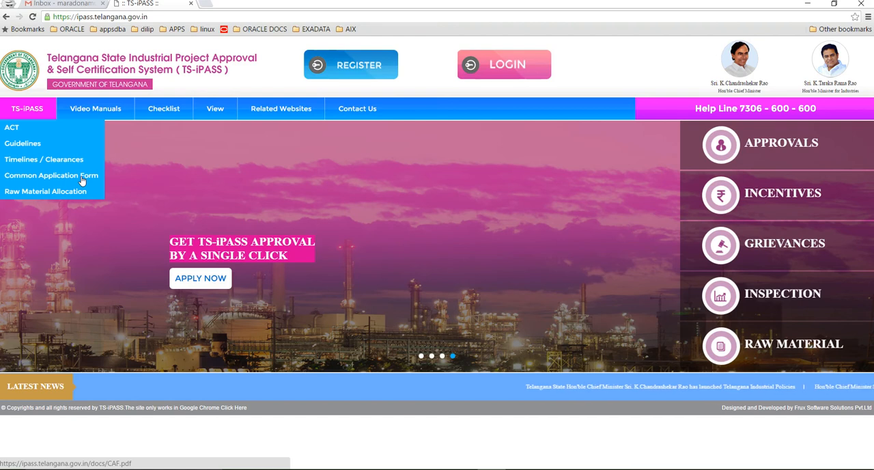
mouse_move(45, 191)
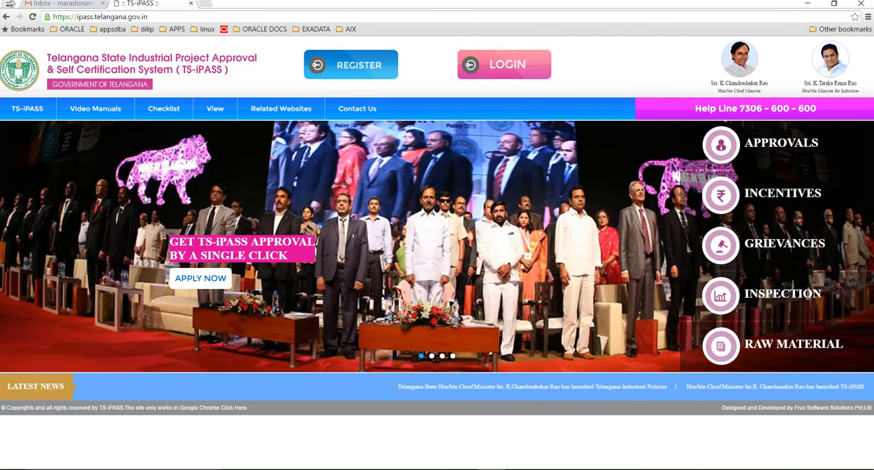
left_click(95, 109)
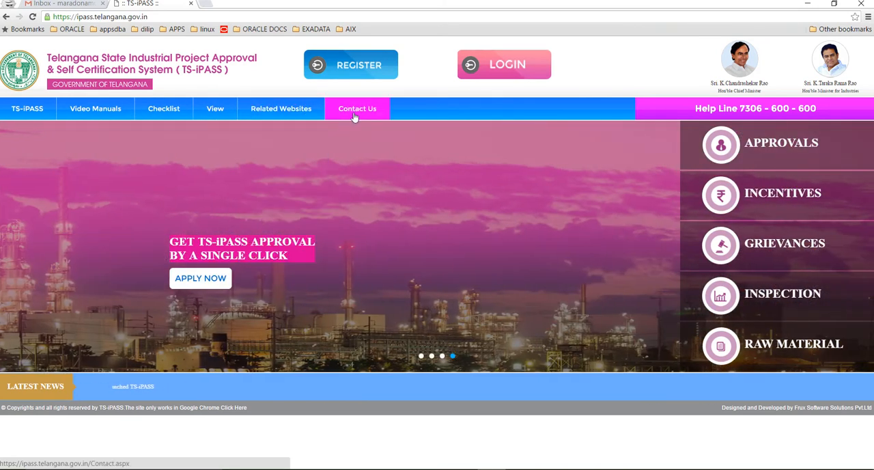
mouse_move(403, 189)
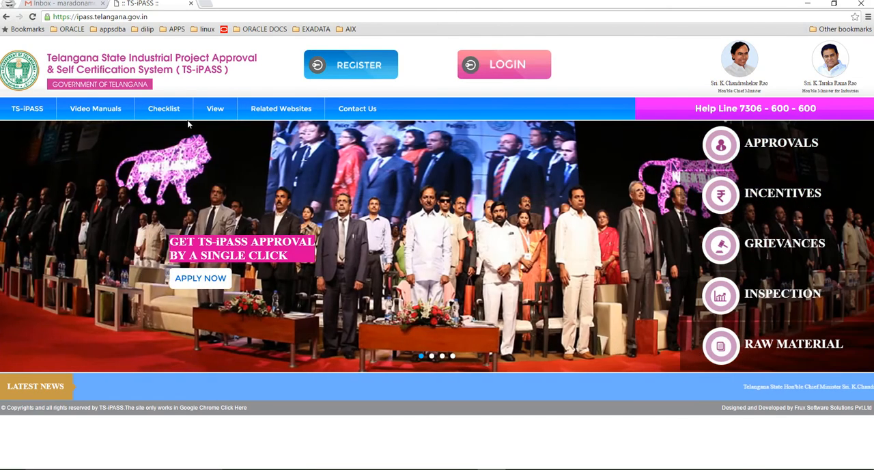
Bring up the blank Consent for Establishment questionnaire and review it down to the fee details section.
left_click(199, 278)
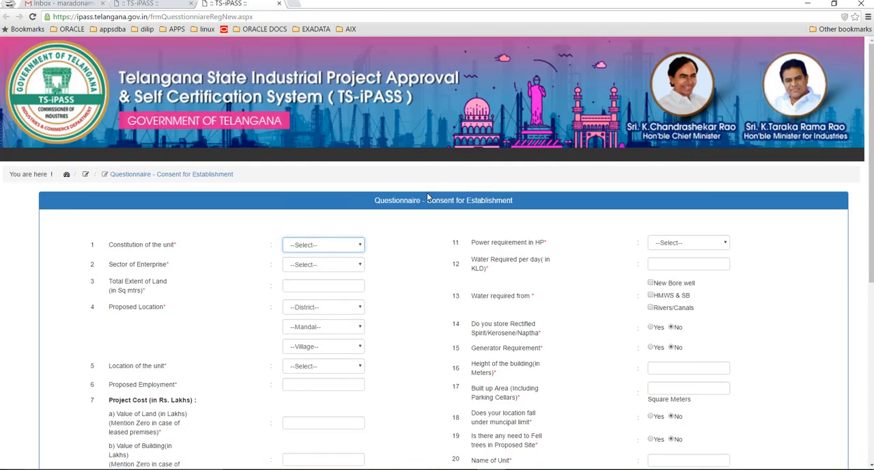
scroll("down", 3)
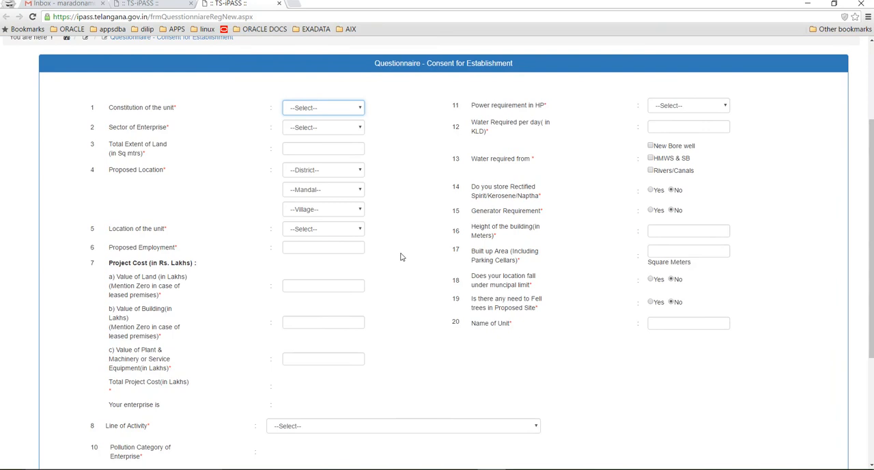
scroll("down", 3)
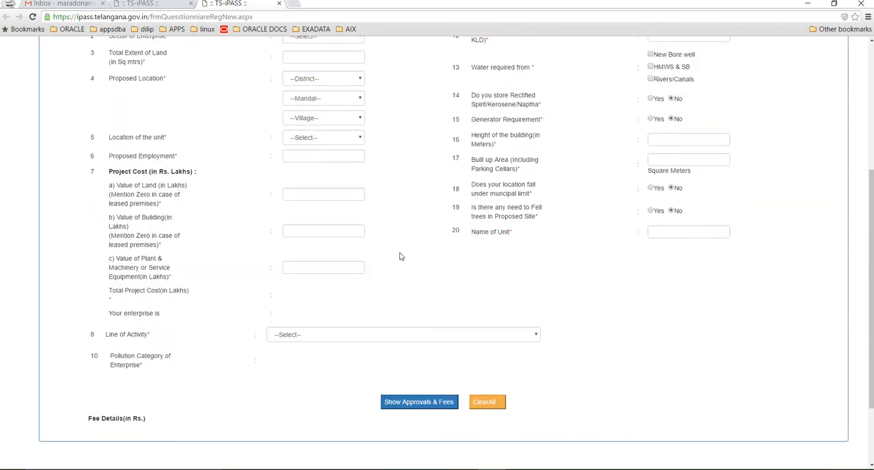
scroll("down", 3)
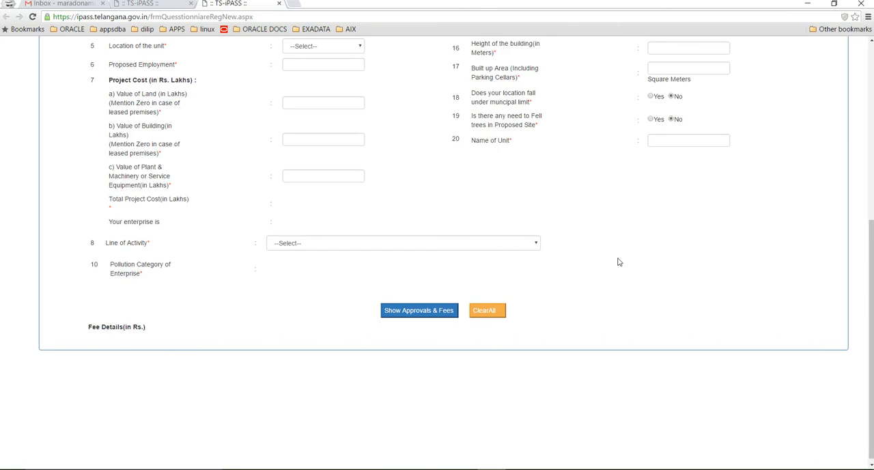
mouse_move(431, 177)
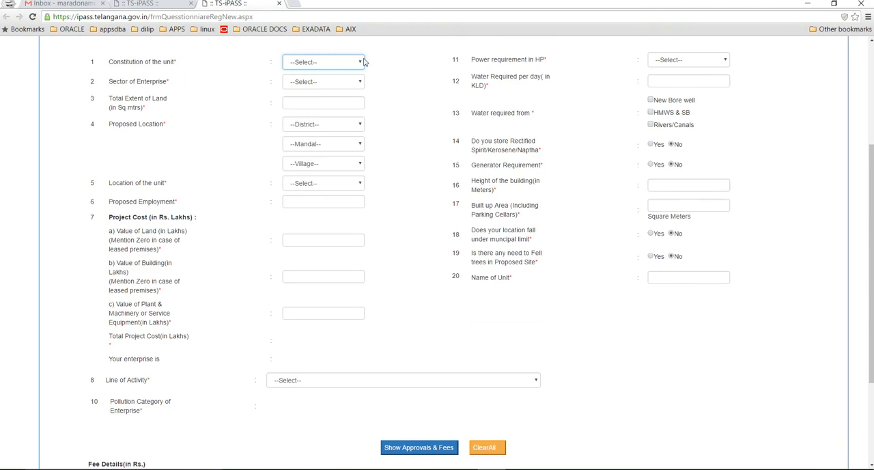
Set constitution to Partnership, sector to Manufacturing and land extent to 1000 sq m.
left_click(323, 61)
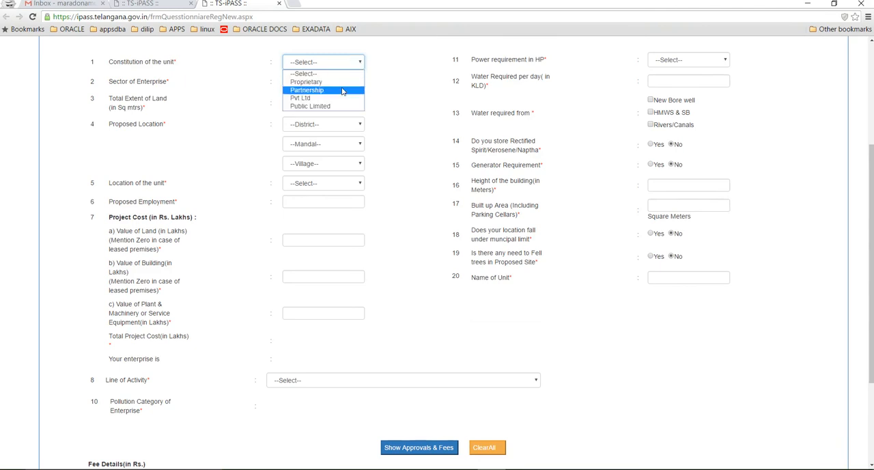
left_click(306, 90)
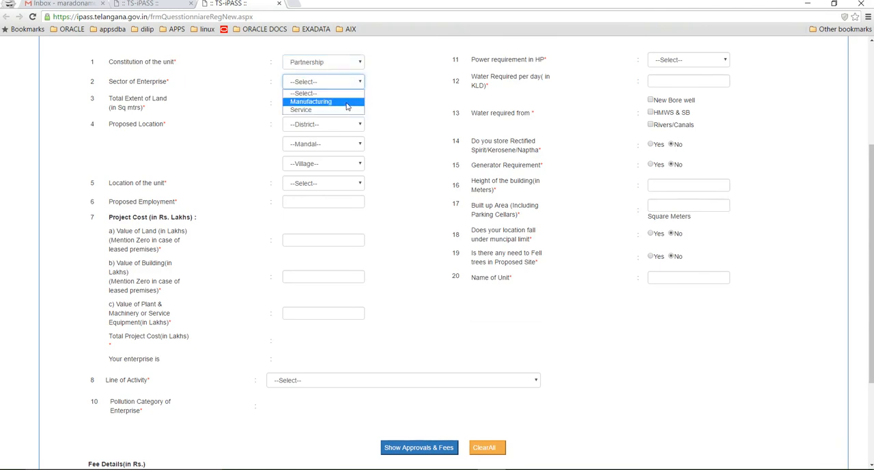
left_click(311, 101)
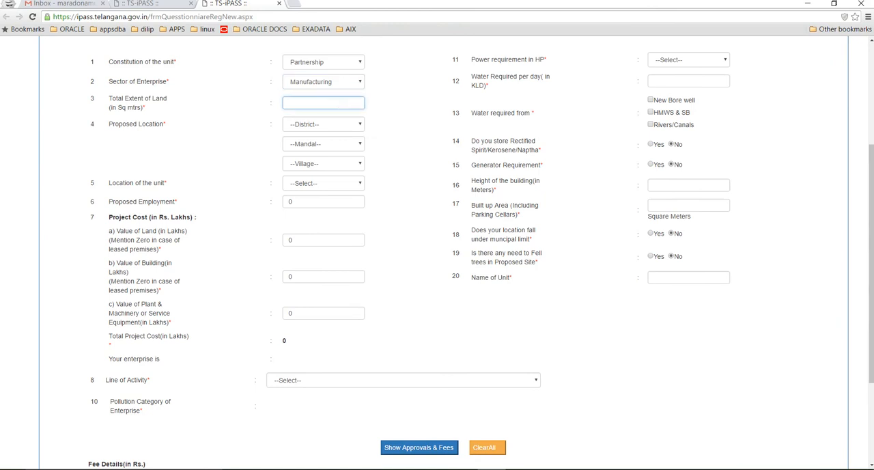
type("1000")
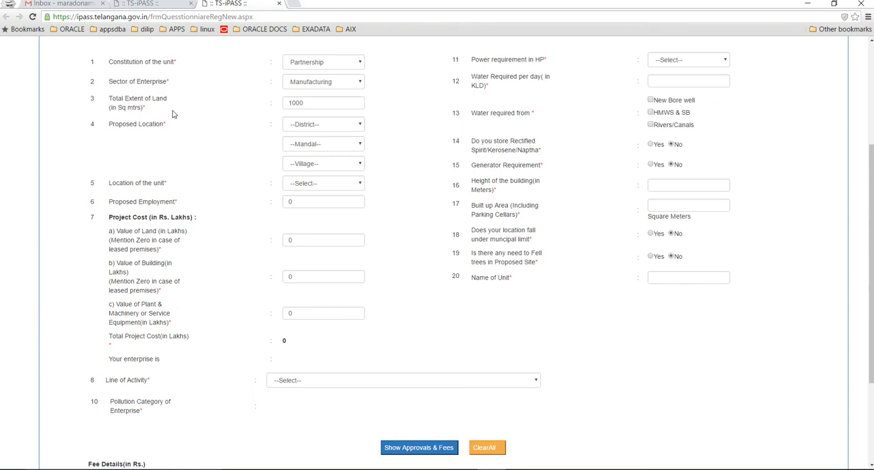
mouse_move(184, 119)
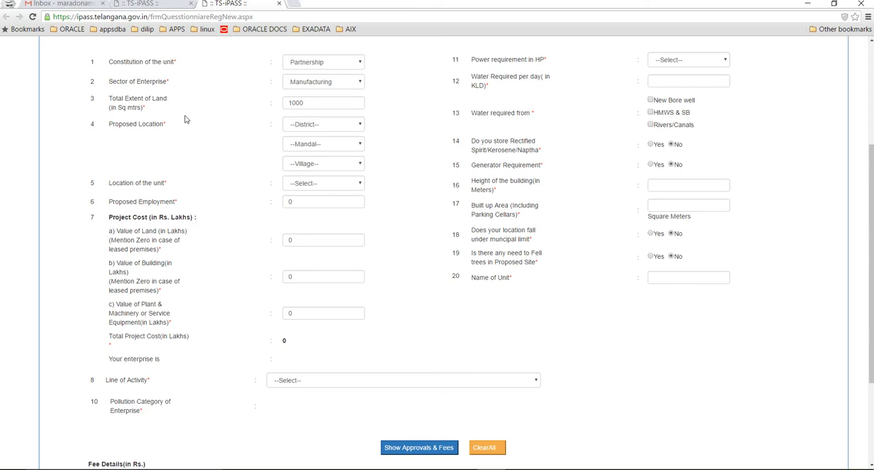
mouse_move(328, 128)
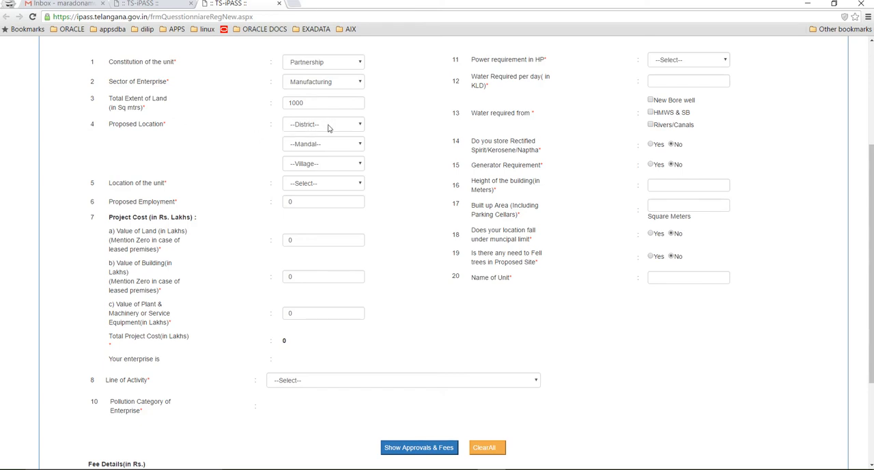
Set the proposed location district and Adilabad mandal for the unit.
left_click(323, 124)
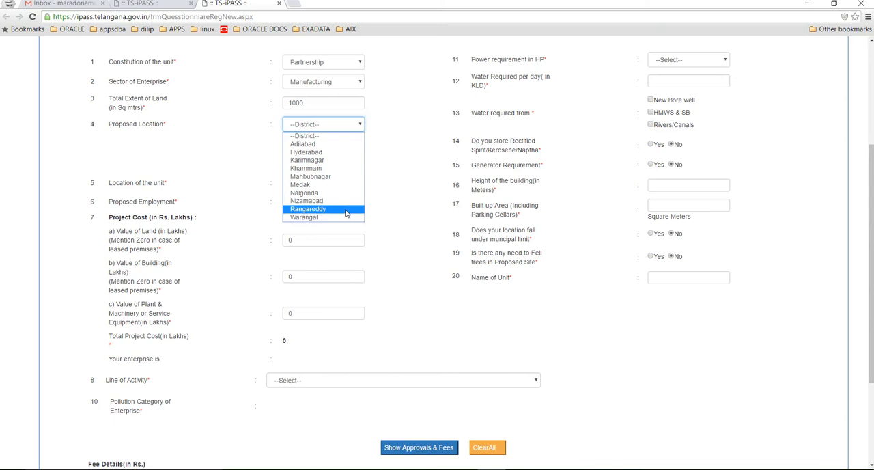
left_click(309, 209)
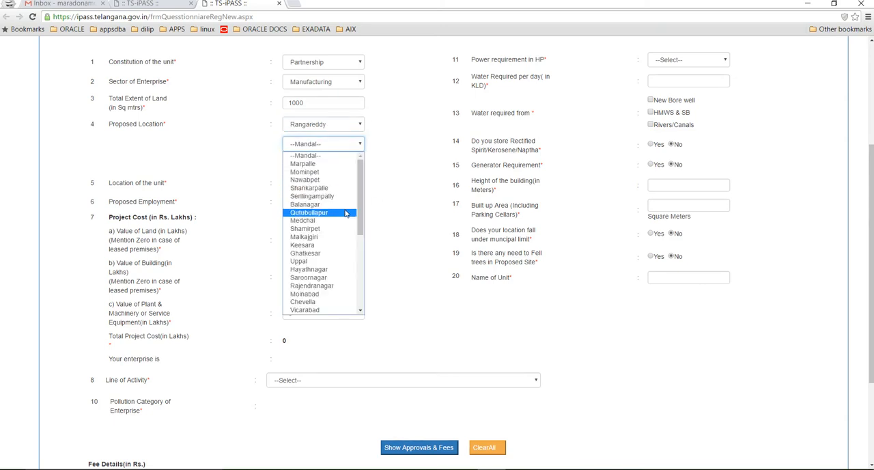
left_click(312, 286)
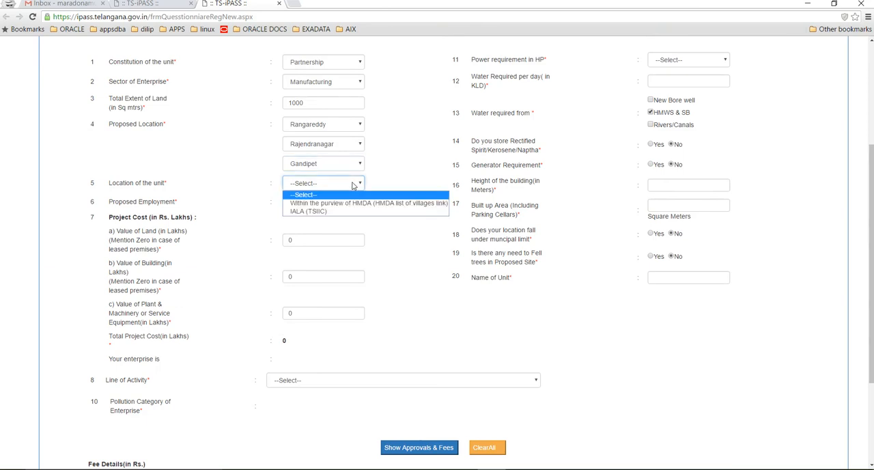
mouse_move(368, 202)
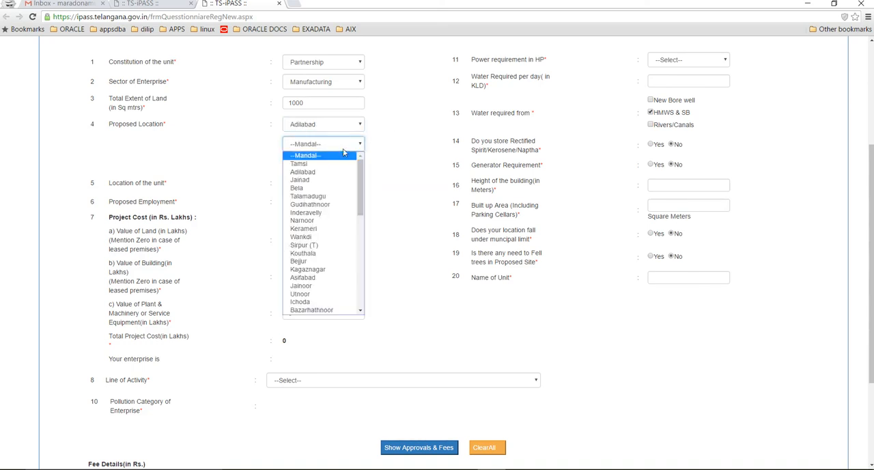
left_click(304, 172)
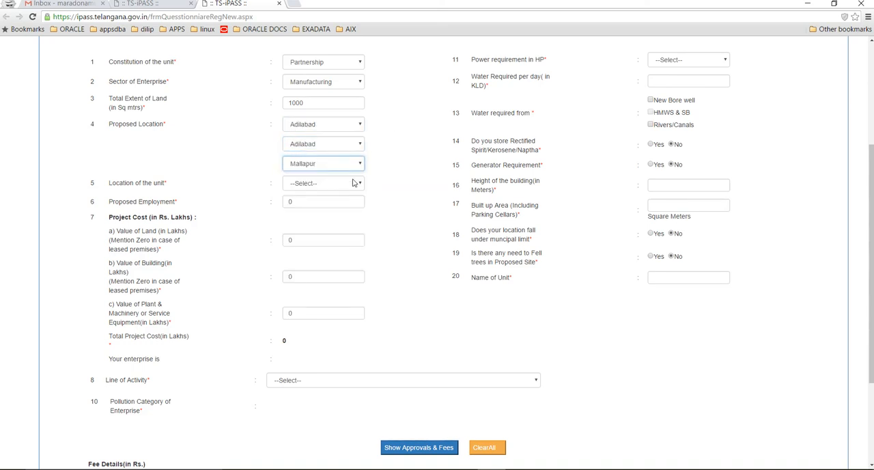
left_click(322, 183)
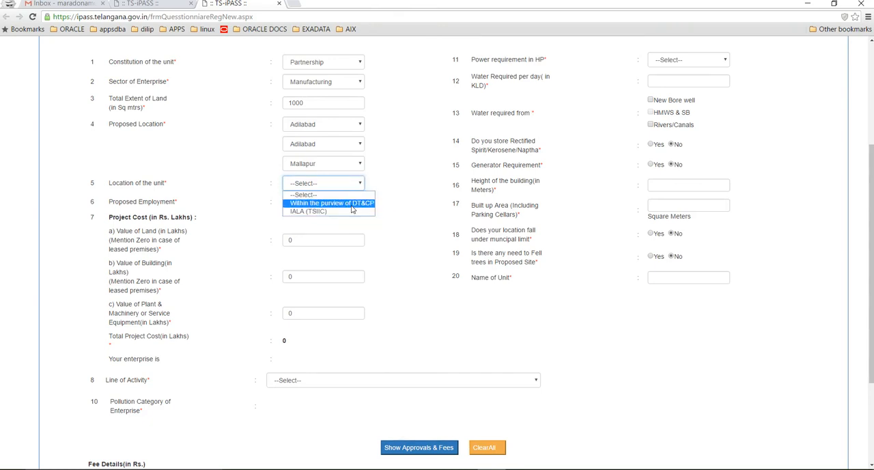
Place the unit within DT&CP purview with 1000 employees and 1000 lakhs plant and machinery.
left_click(330, 202)
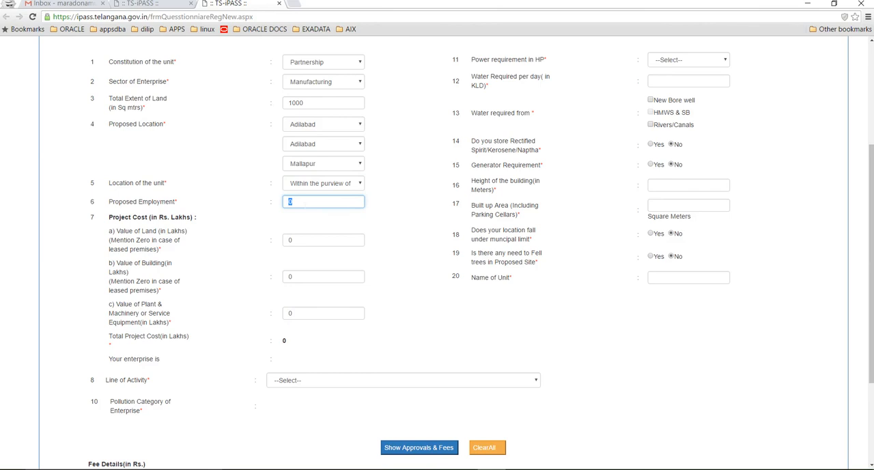
type("1000")
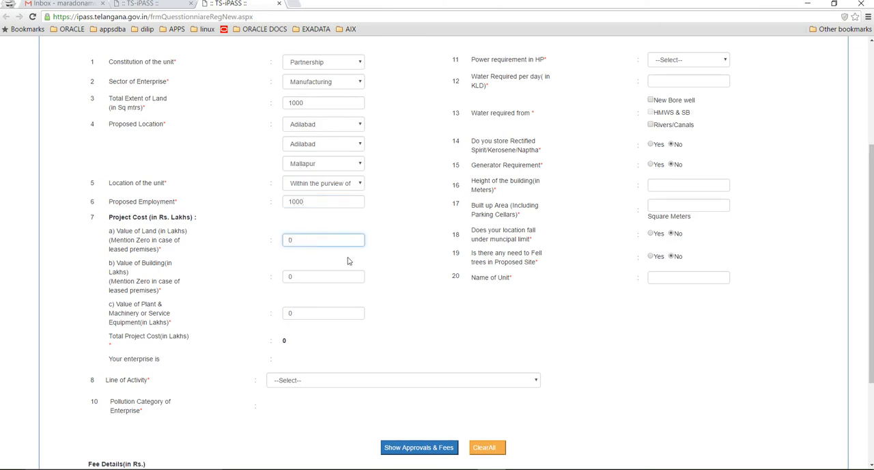
scroll("down", 3)
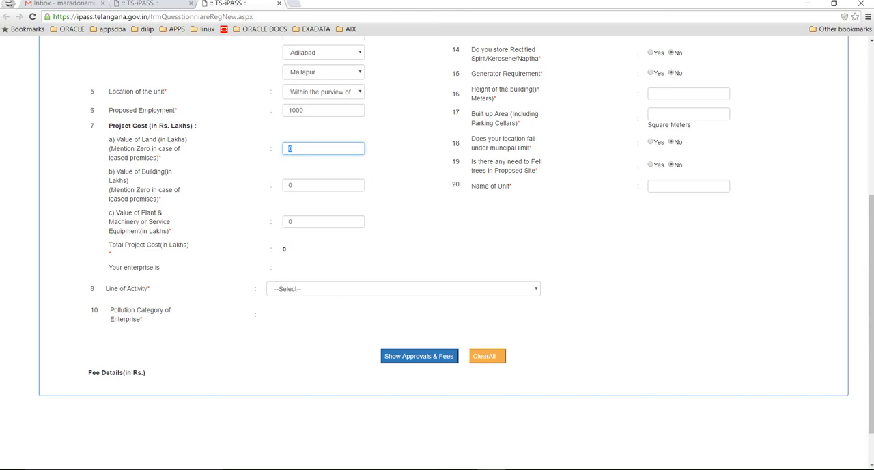
left_click(322, 222)
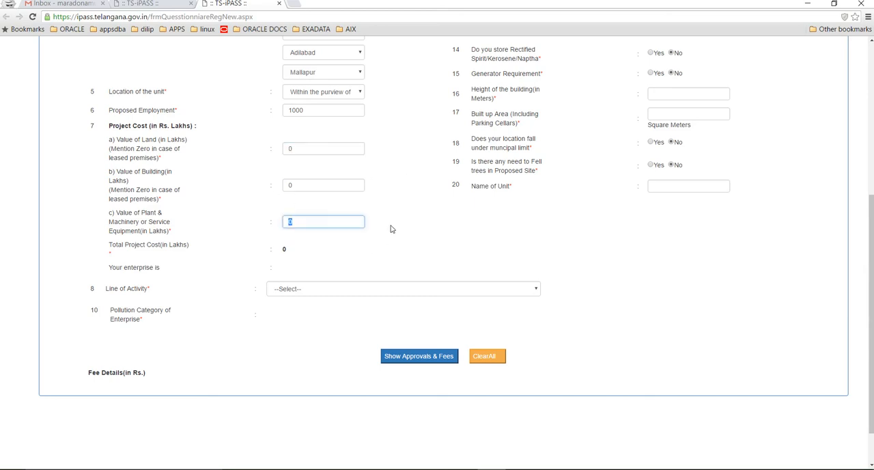
type("1000")
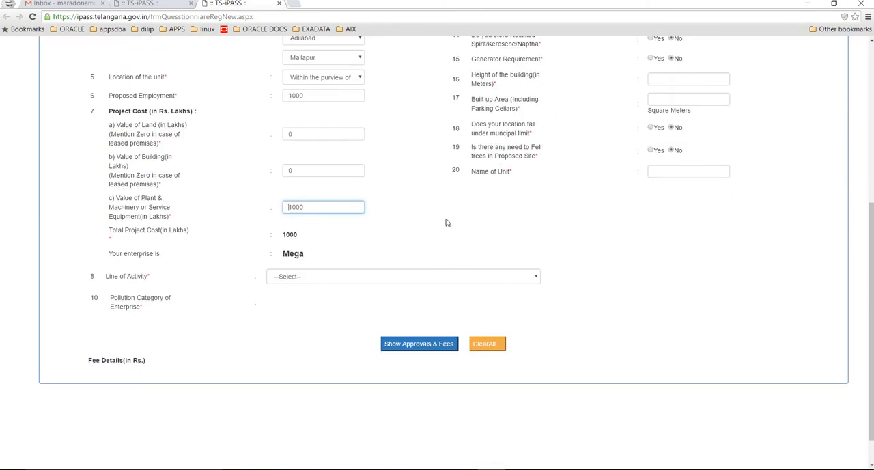
left_click(403, 276)
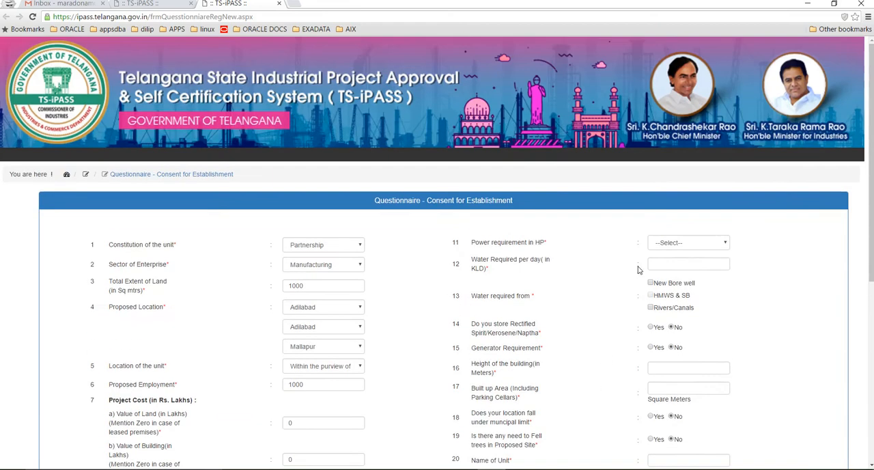
Set power above 500 HP, building height 16 m, built-up area and unit name 'test'.
left_click(689, 243)
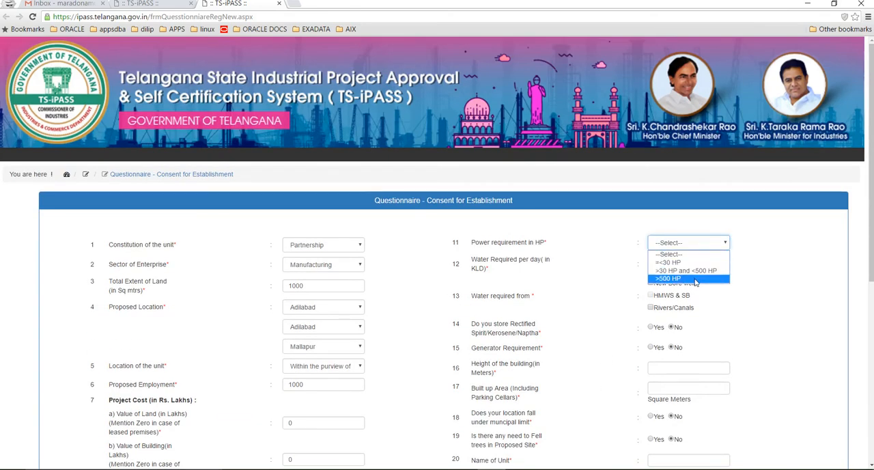
left_click(666, 279)
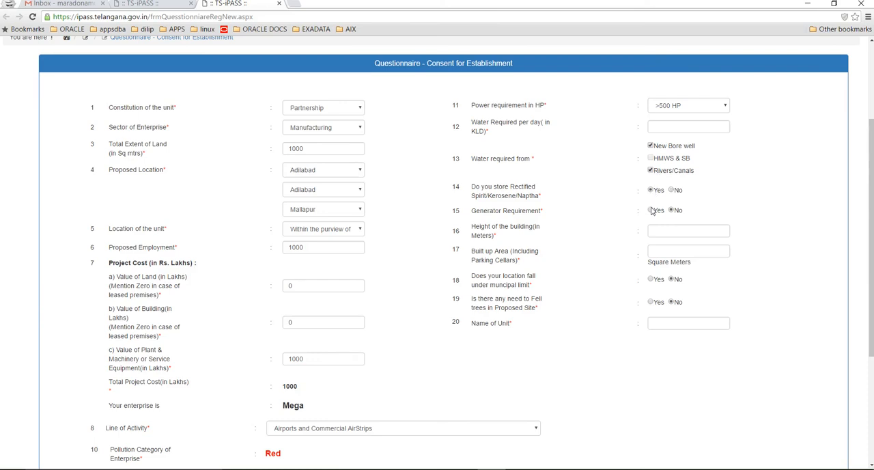
left_click(688, 231)
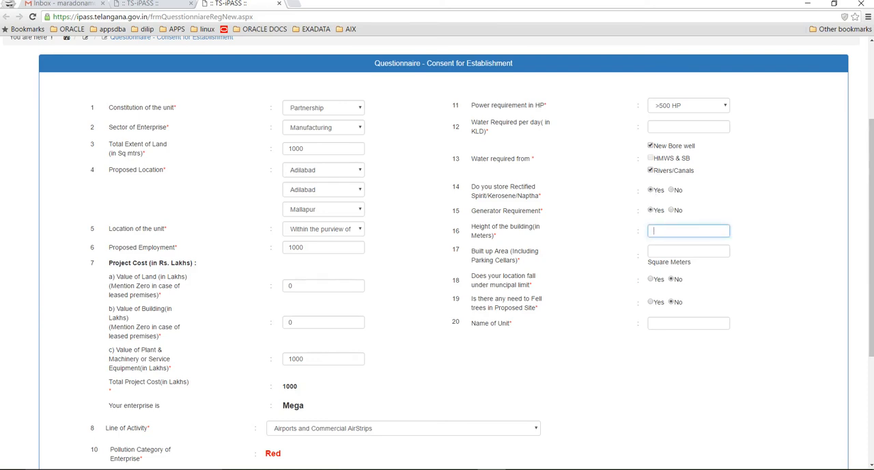
type("16")
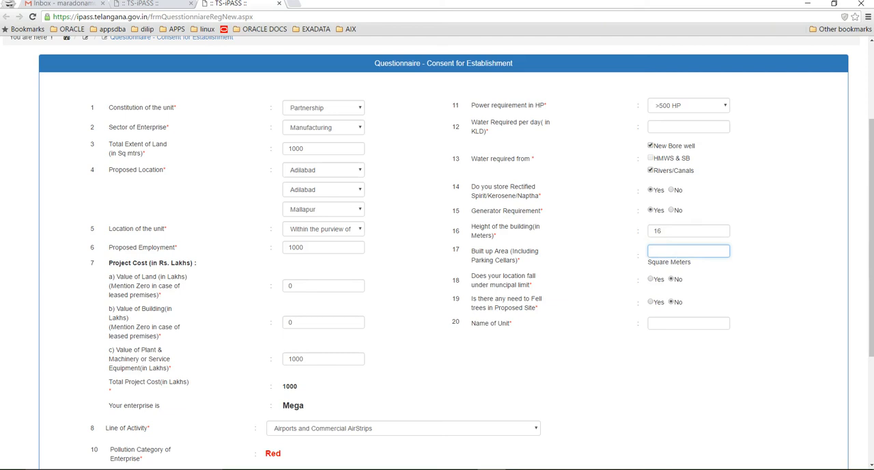
type("10000")
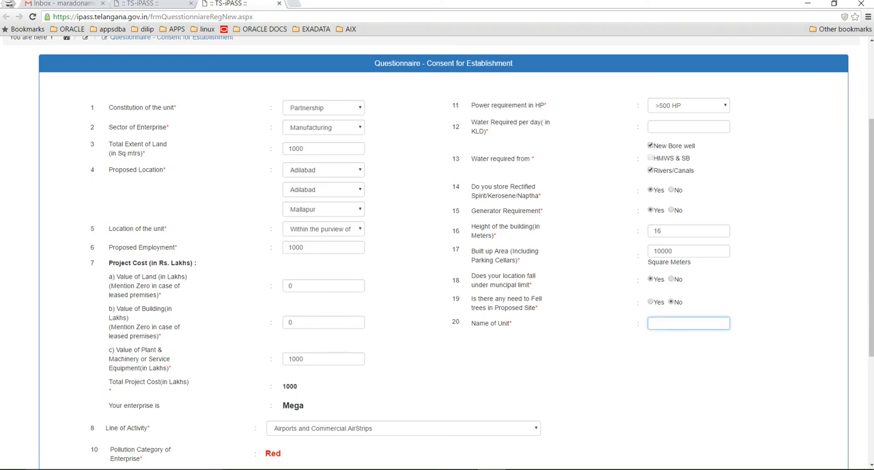
type("test")
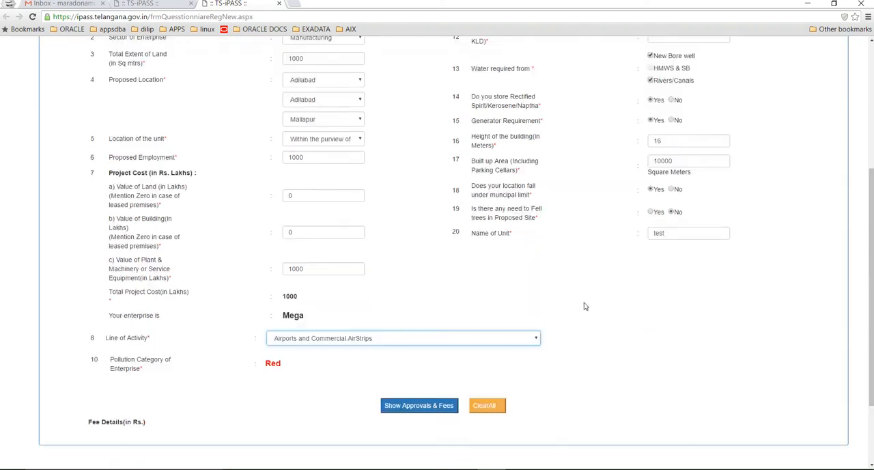
Acknowledge the missing-water alert and enter a daily water requirement of 1 KLD.
left_click(418, 405)
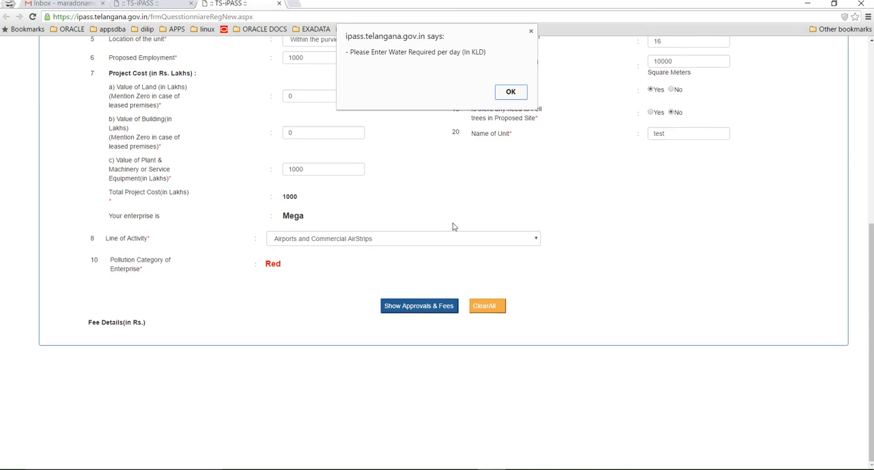
left_click(511, 91)
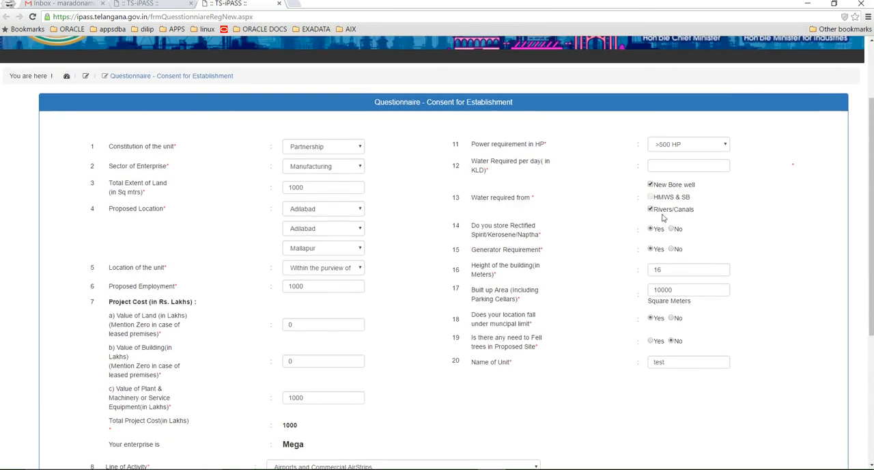
type("1")
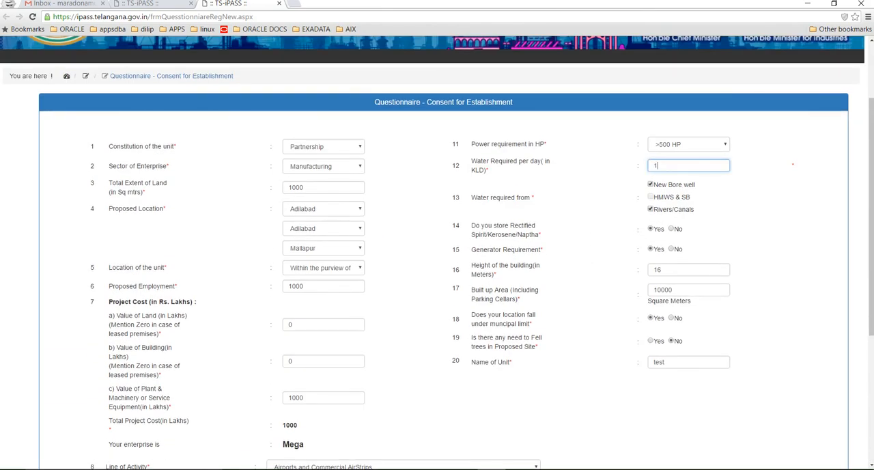
scroll("down", 3)
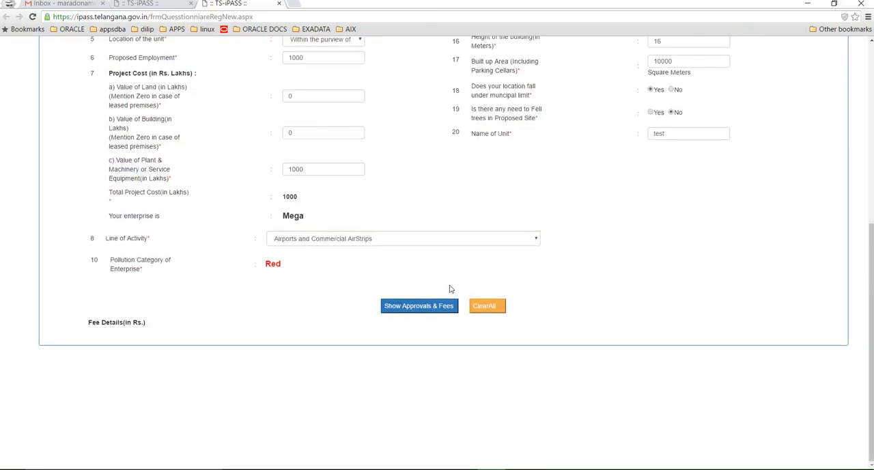
Show the Fee Details table of required approvals, then go to the new user registration page.
left_click(418, 306)
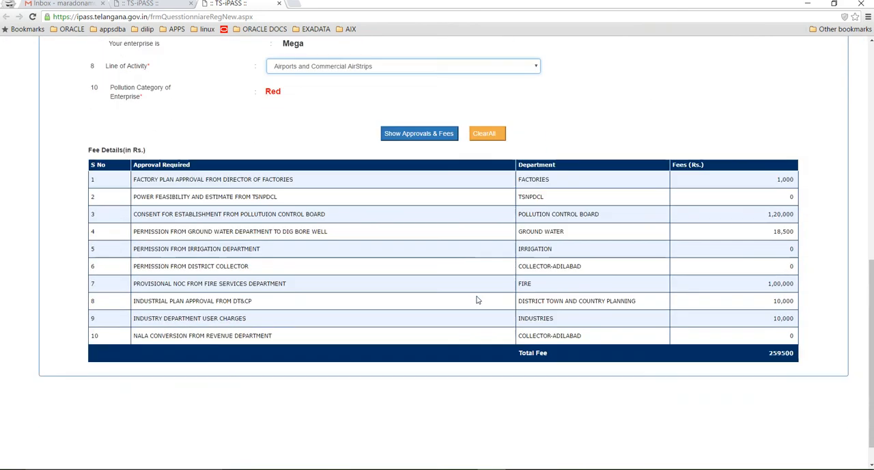
scroll("down", 3)
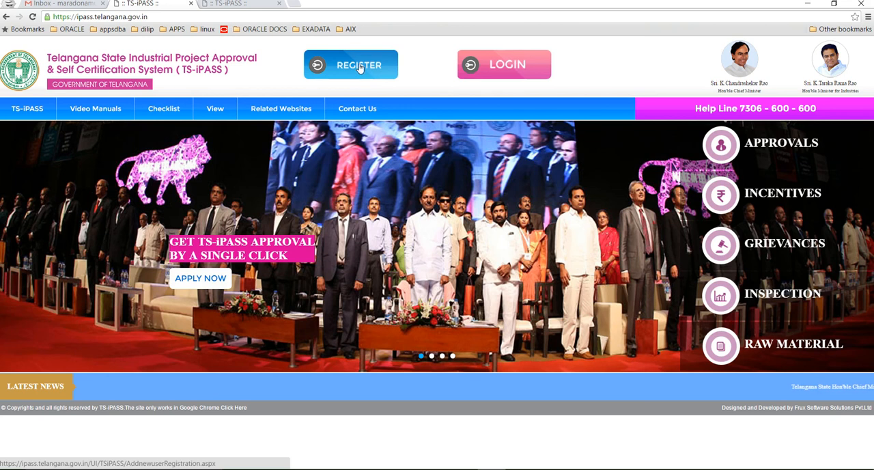
left_click(503, 65)
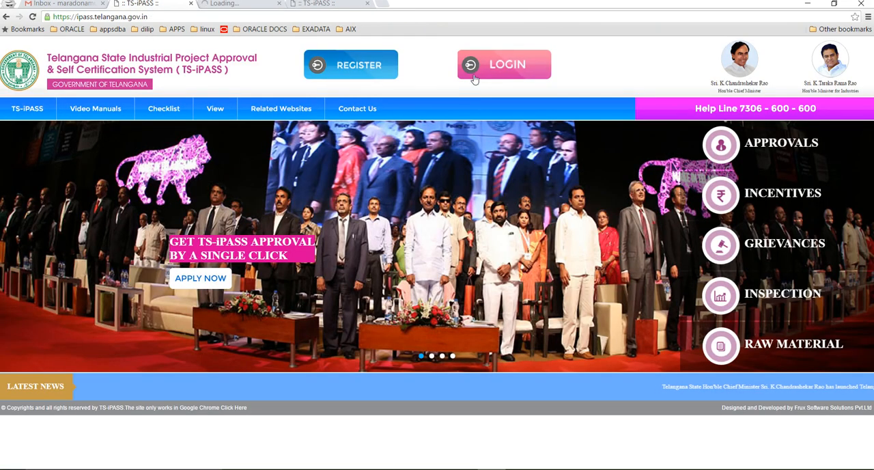